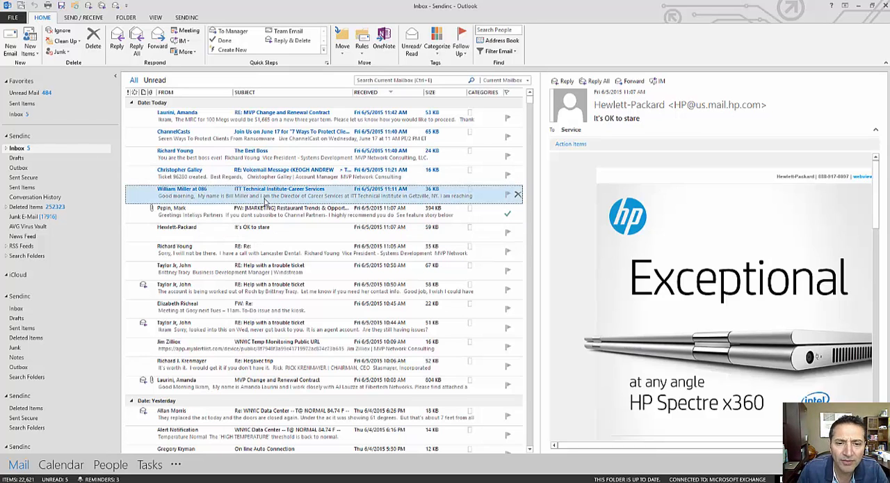
# Flag the ITT Technical Institute-Career Services email for follow-up today (June 5, 2015).
pyautogui.click(278, 188)
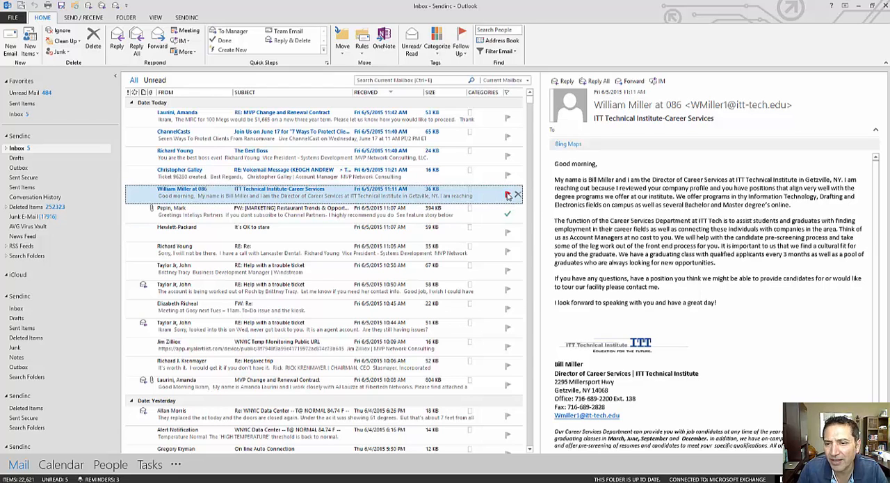
pyautogui.click(507, 194)
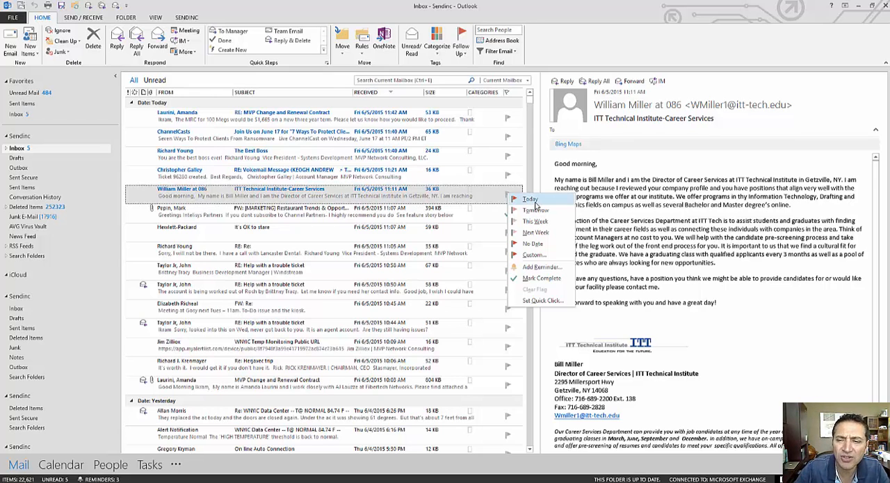
pyautogui.click(530, 200)
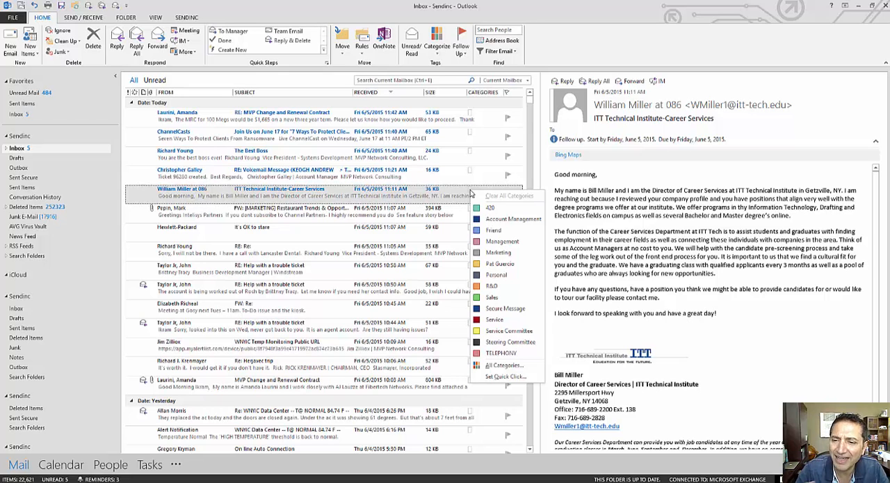
pyautogui.moveTo(500, 241)
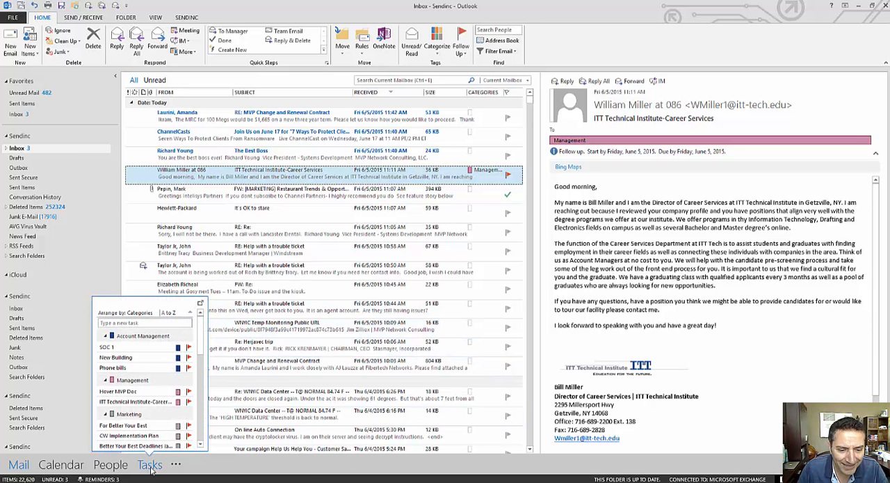
# In the To-Do List, select the ITT email under Management, draft a reply, and close it.
pyautogui.click(149, 464)
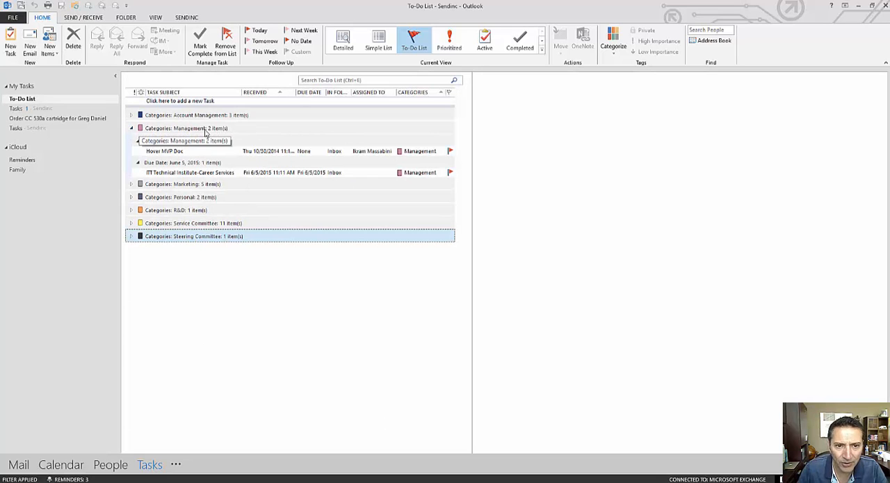
pyautogui.click(191, 172)
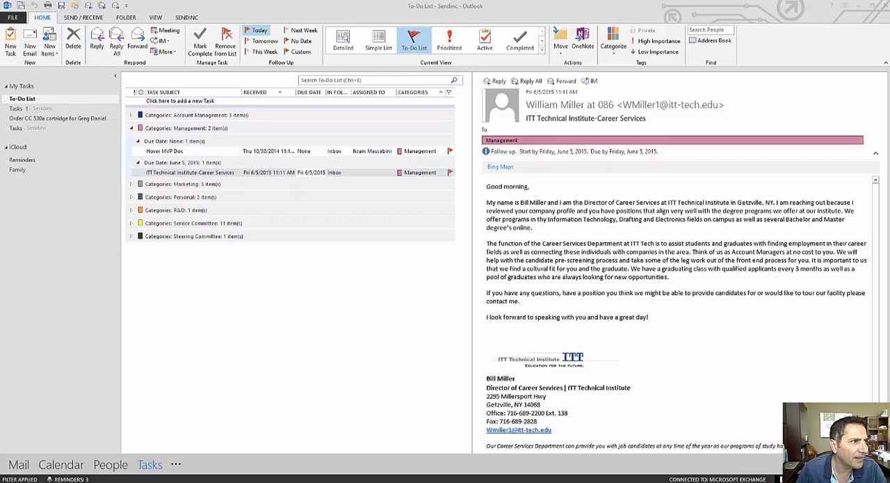
pyautogui.click(497, 80)
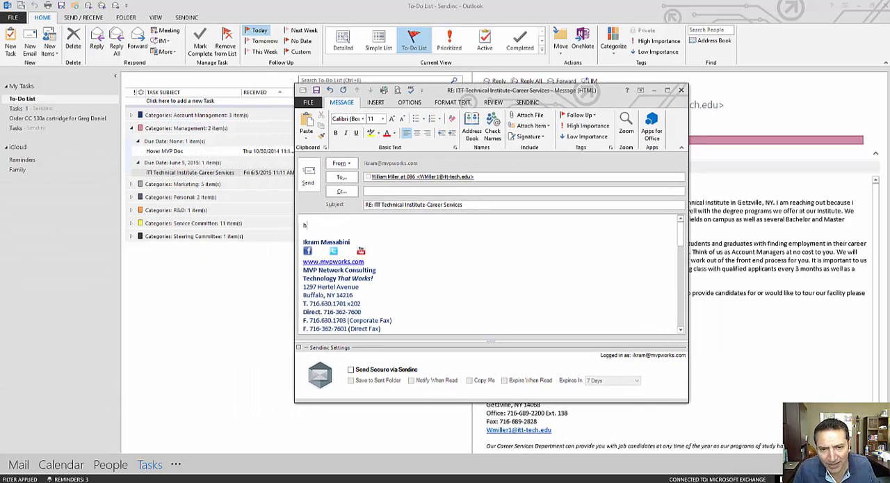
pyautogui.write('dhdf')
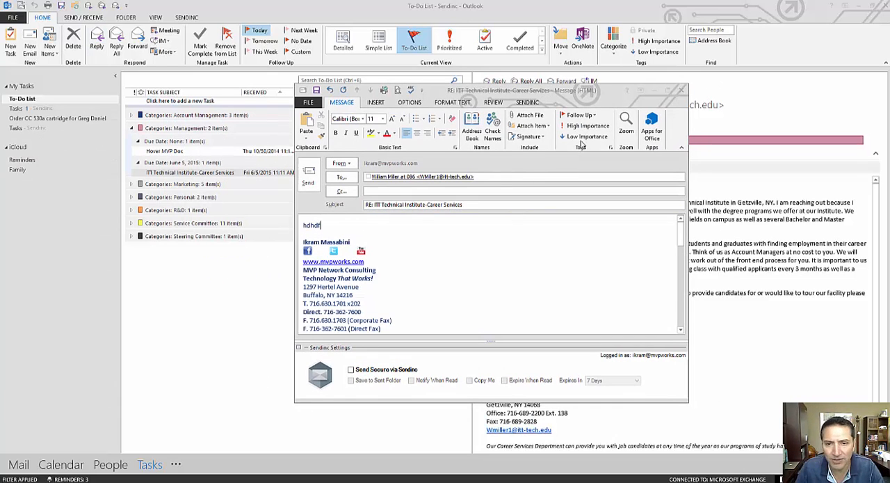
pyautogui.click(679, 90)
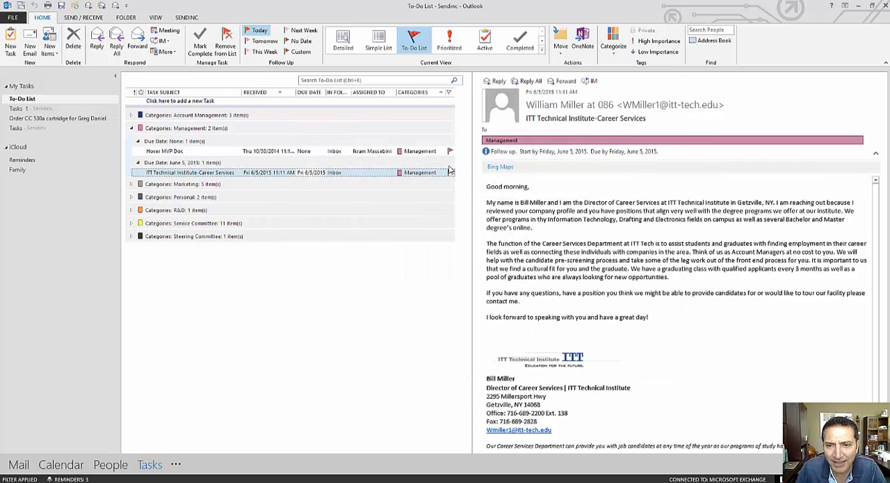
pyautogui.moveTo(451, 172)
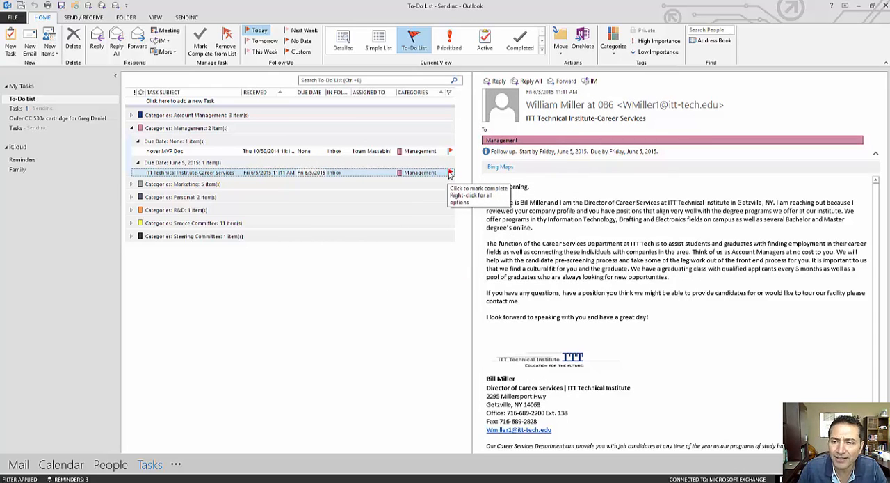
# Mark the ITT task complete, then expand and collapse the Service Committee and R&D groups.
pyautogui.click(450, 171)
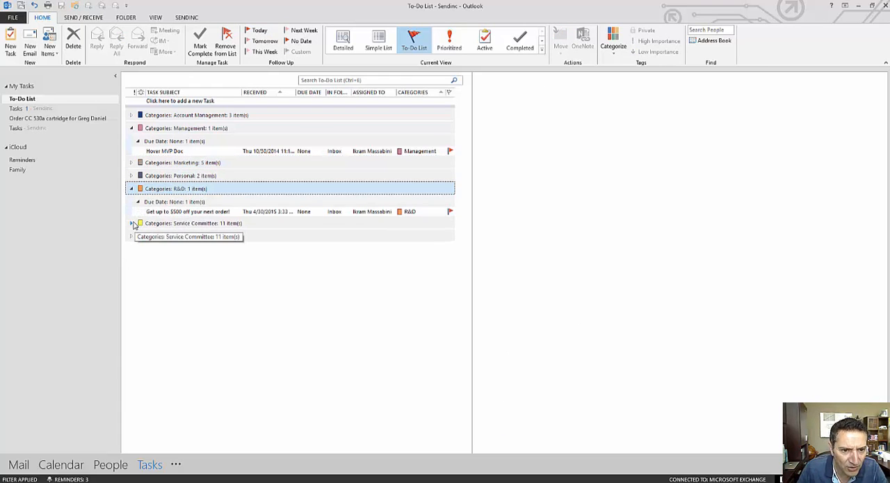
pyautogui.click(131, 223)
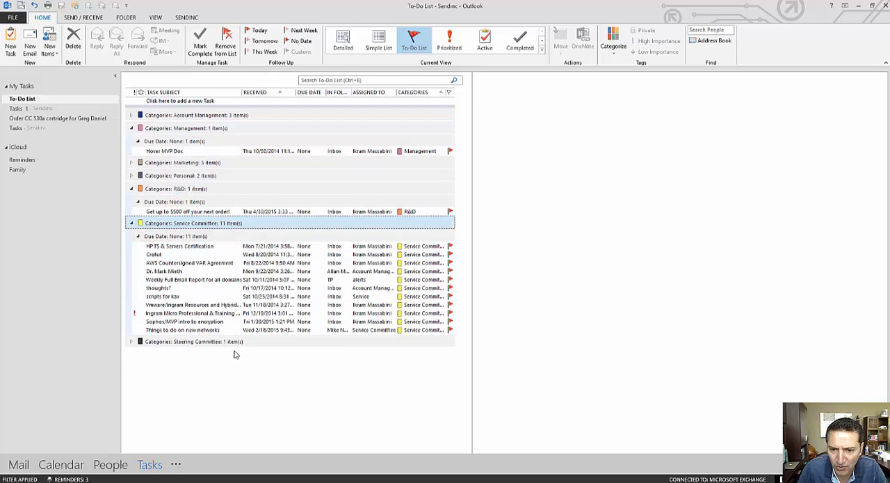
pyautogui.click(131, 188)
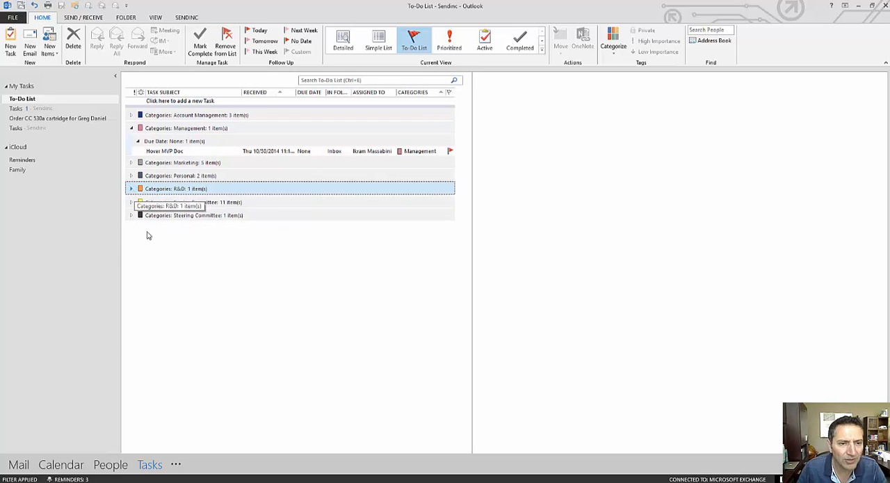
pyautogui.moveTo(153, 249)
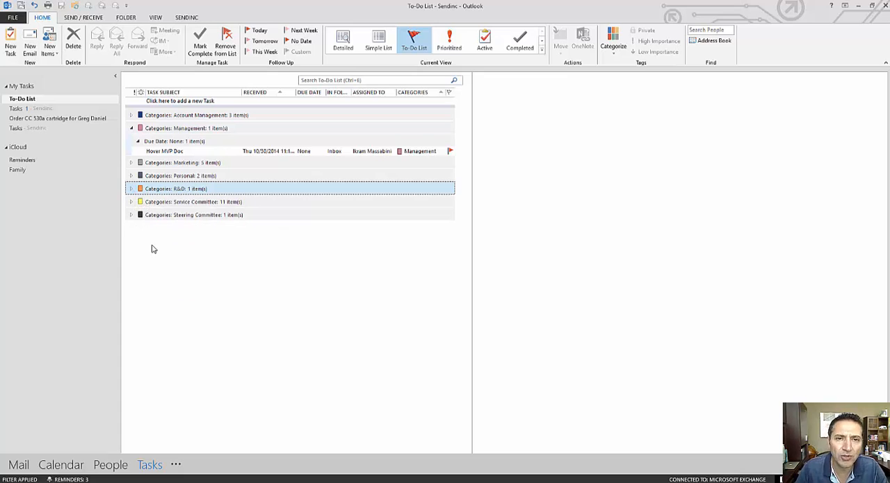